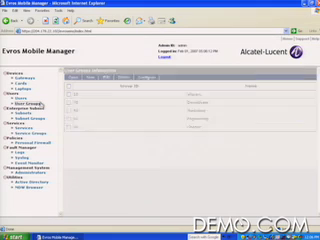
# Step: Select user group 10 in the User Groups list and send it to Configure
pyautogui.click(30, 103)
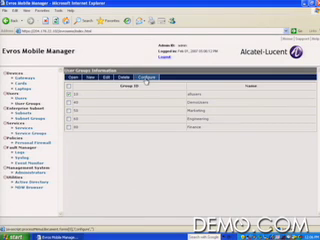
pyautogui.click(141, 78)
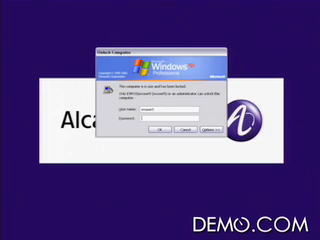
# Step: Enter the special password in the Unlock Computer password field
pyautogui.write('password')
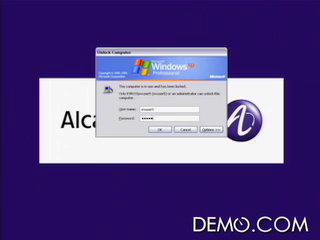